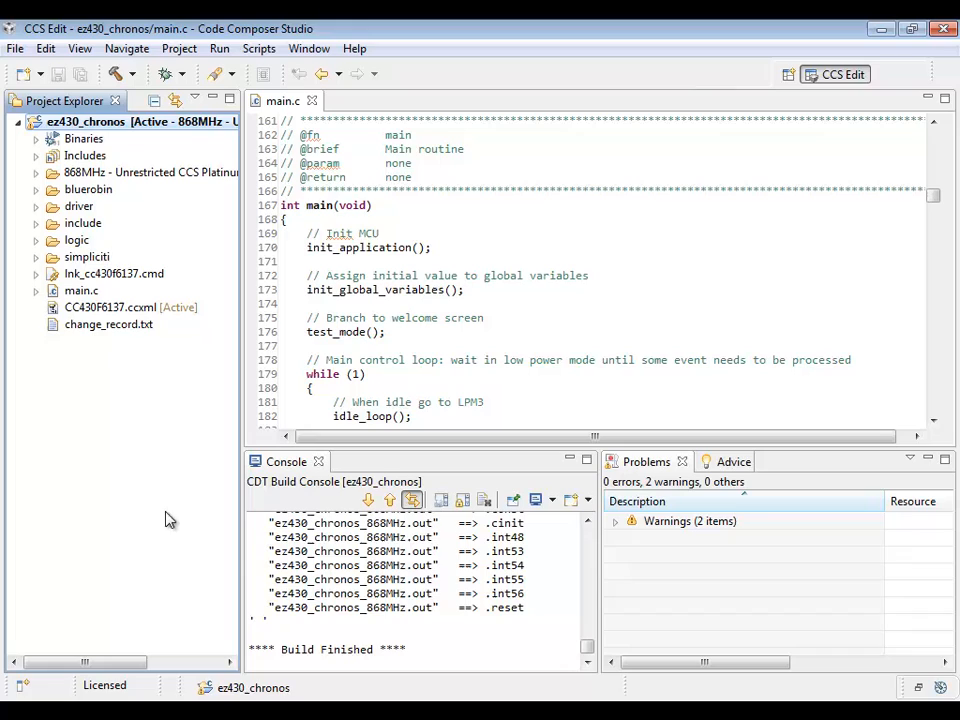
mouse_move(405, 593)
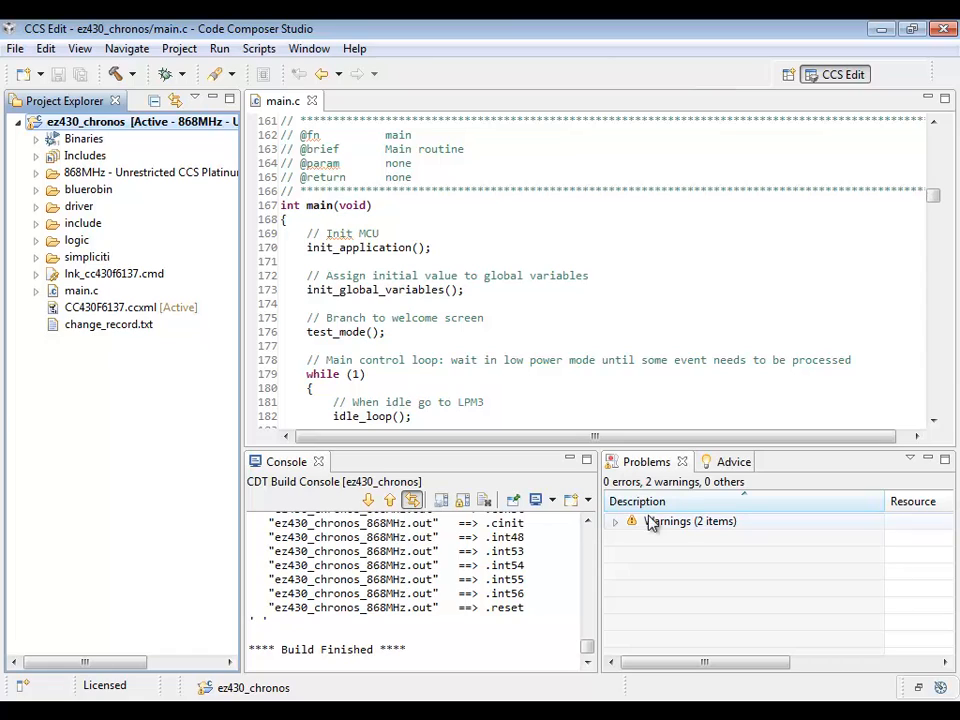
mouse_move(745, 567)
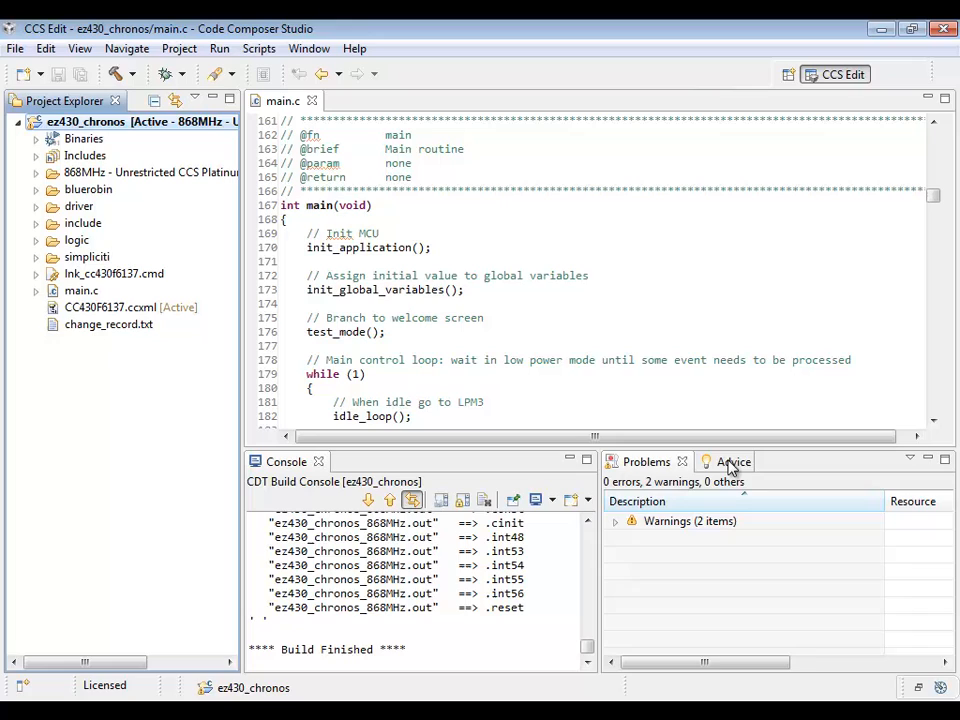
Step: Start the code-size exploration from Optimization Advice item #27010-D after building ez430_chronos
left_click(734, 461)
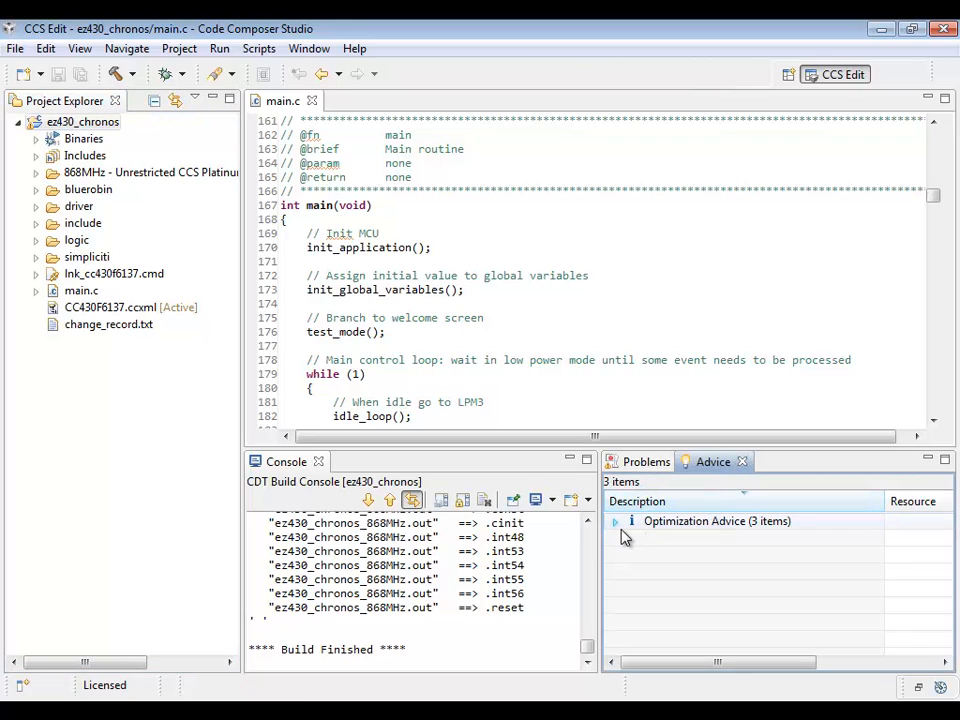
left_click(614, 521)
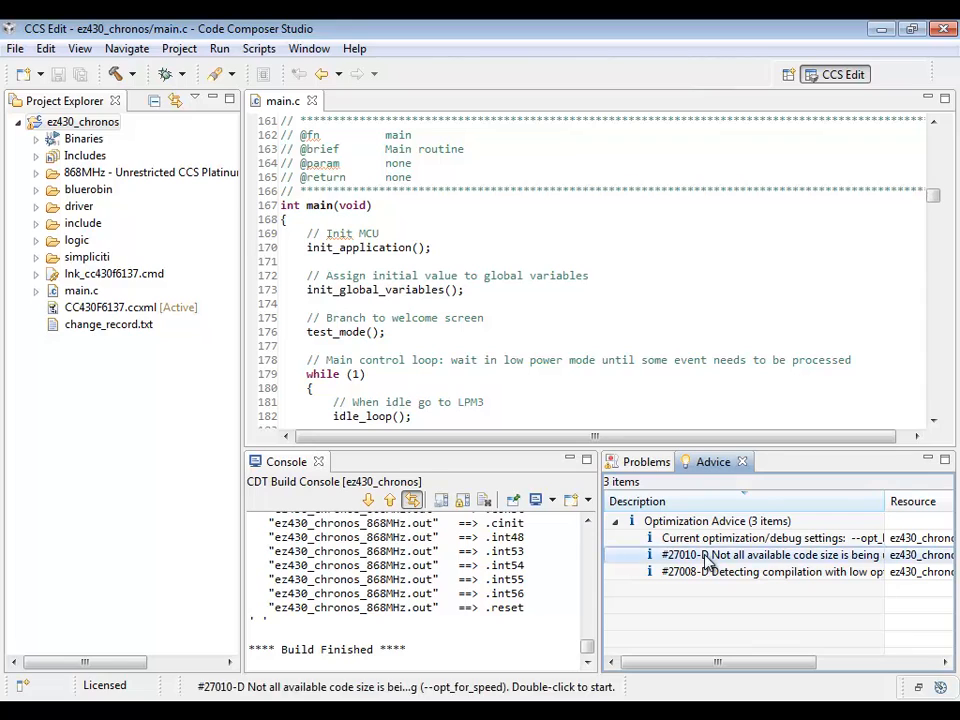
double_click(790, 555)
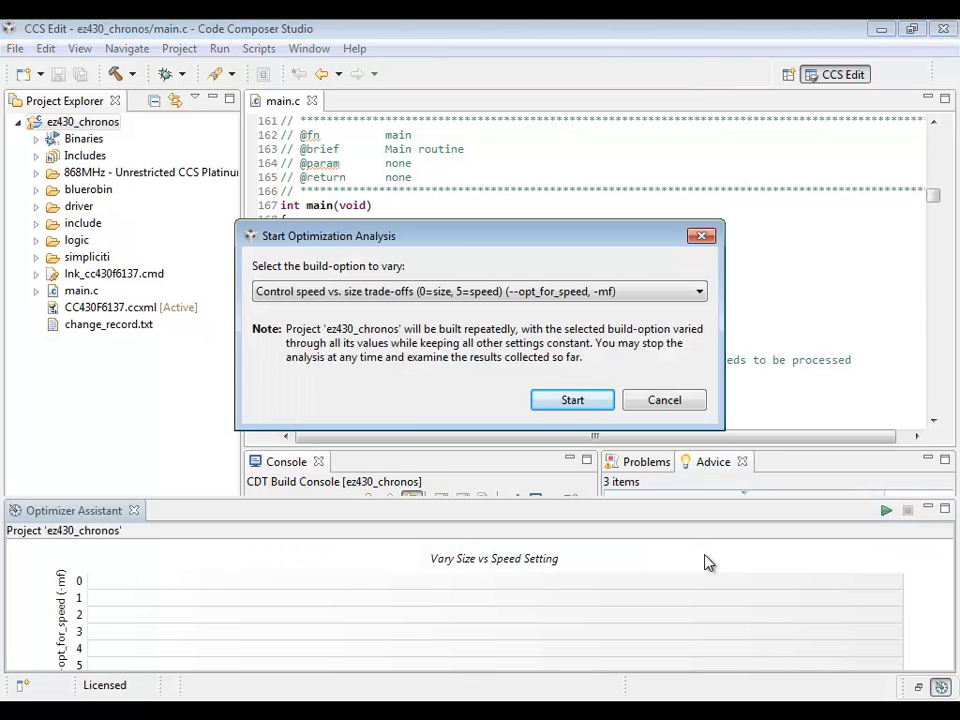
mouse_move(418, 386)
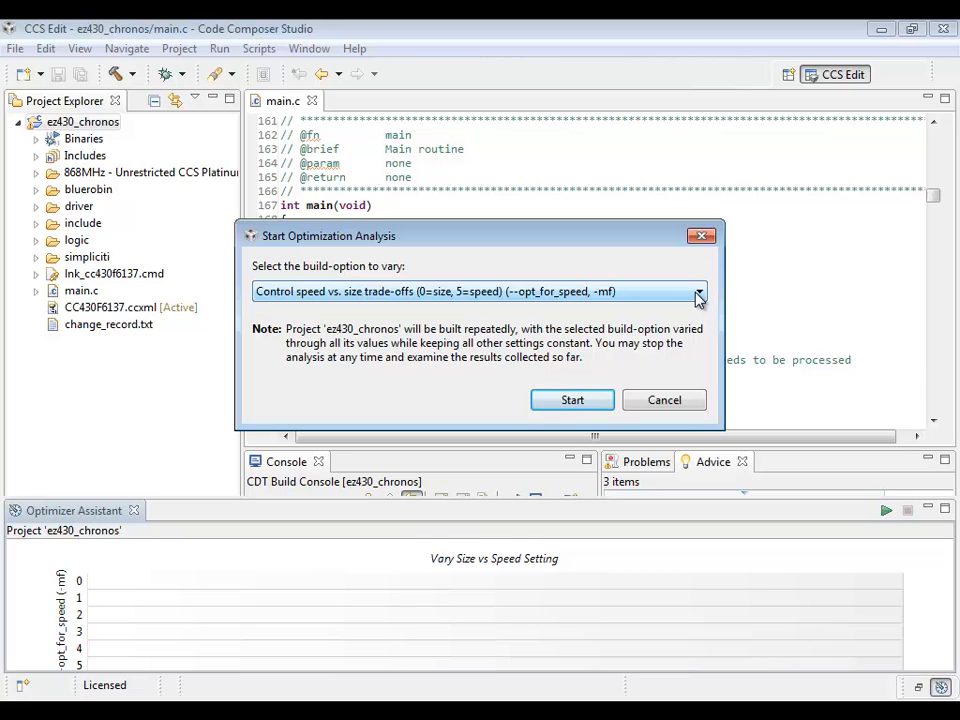
Step: Run an analysis varying 'Control speed vs. size trade-offs (--opt_for_speed)' across all values
left_click(698, 291)
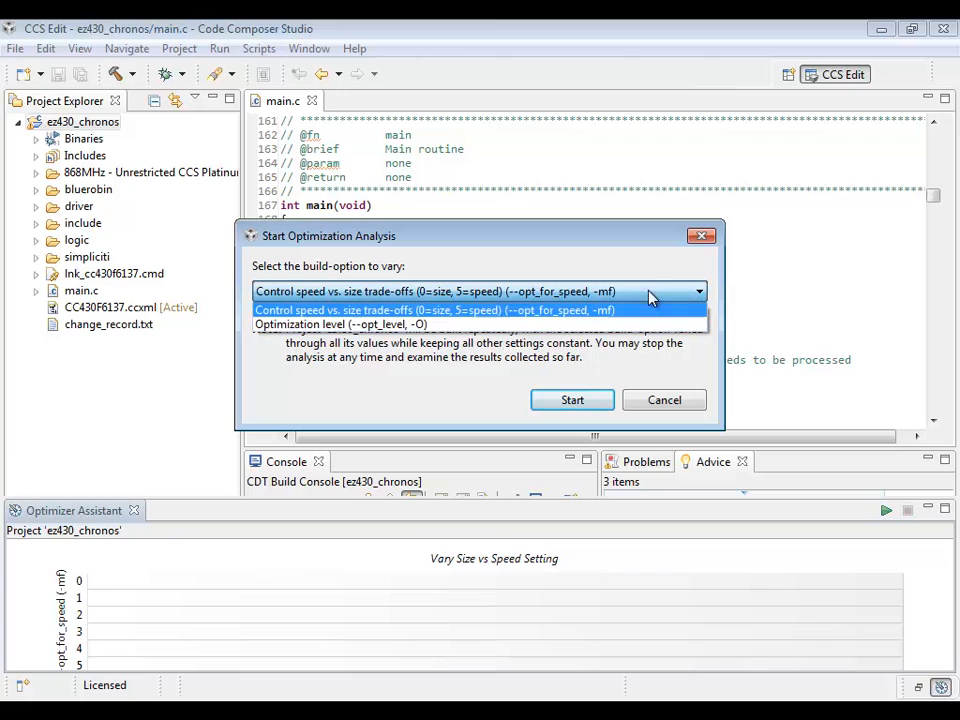
left_click(435, 309)
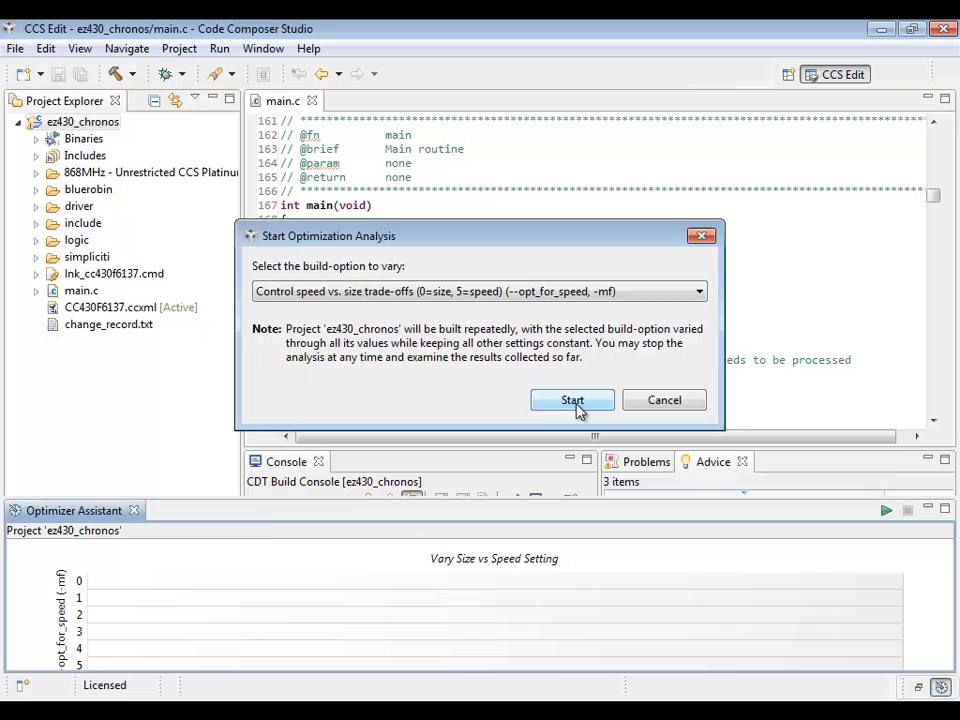
left_click(572, 400)
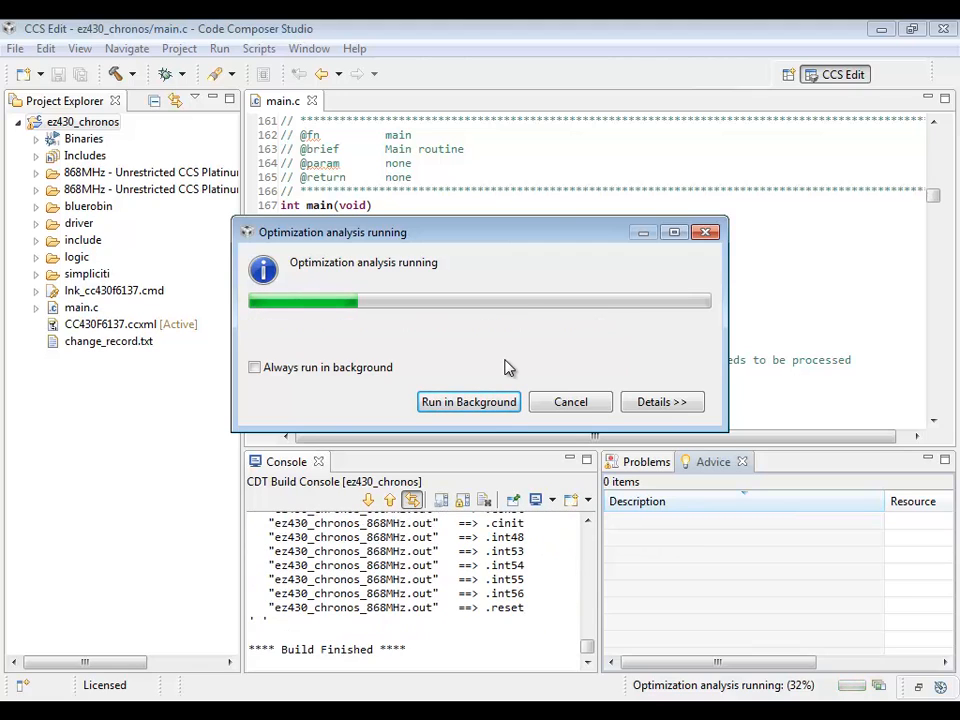
Step: Let the speed-vs-size analysis finish so code sizes for settings 0 to 5 are charted
left_click(662, 401)
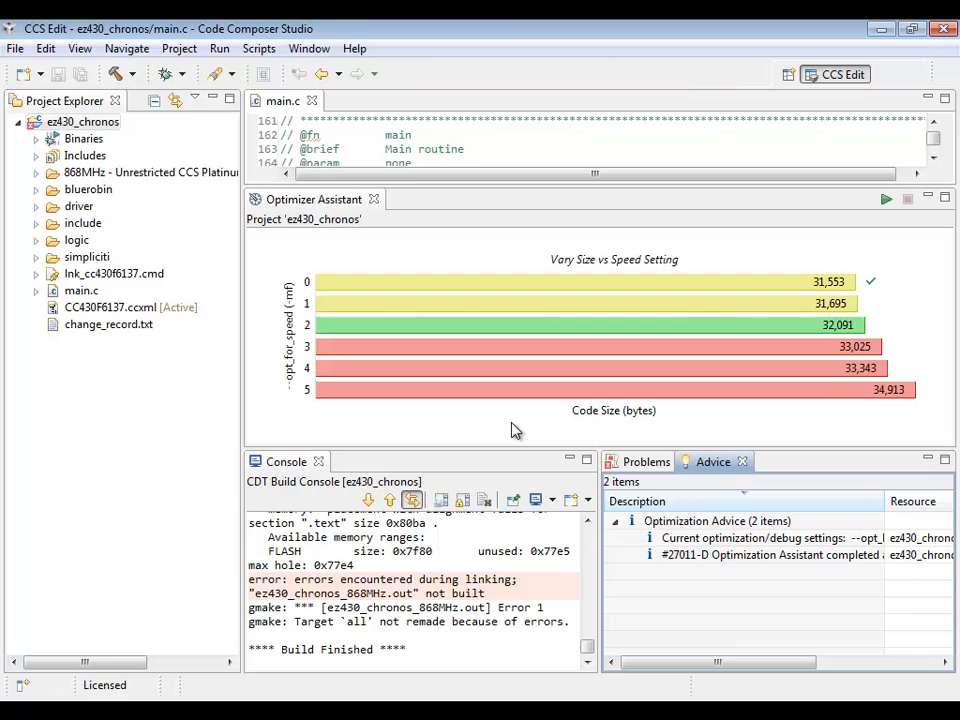
mouse_move(308, 334)
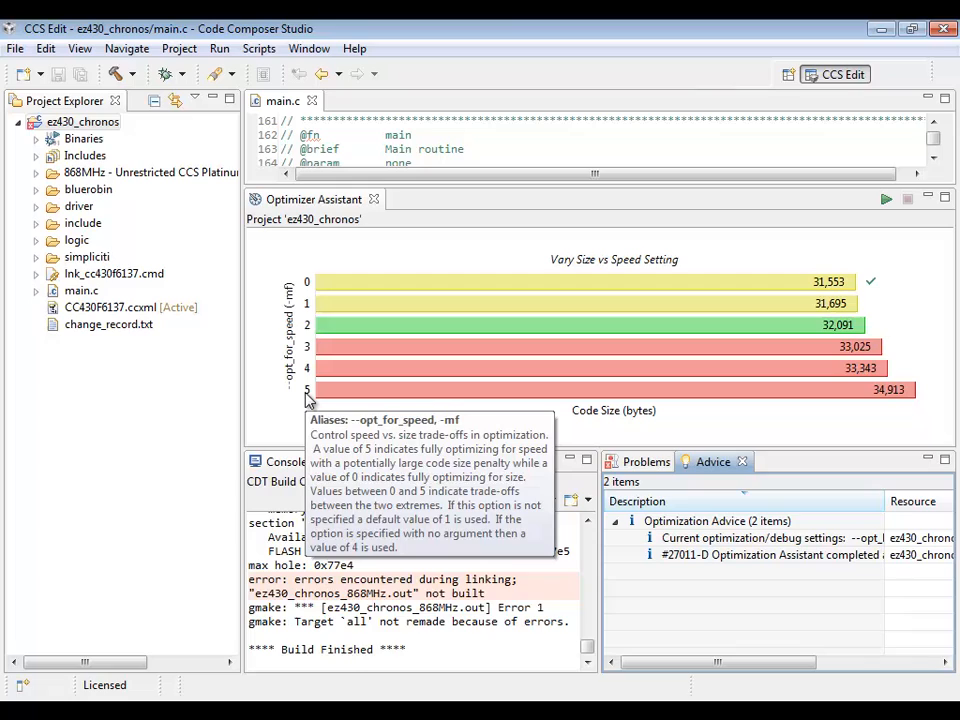
mouse_move(267, 412)
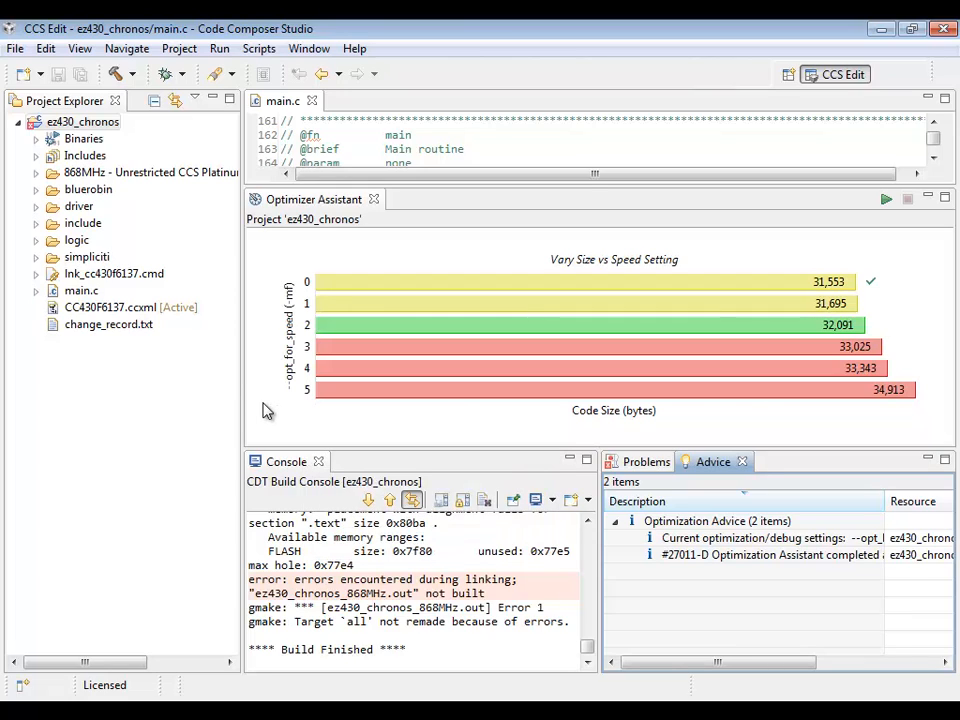
mouse_move(280, 398)
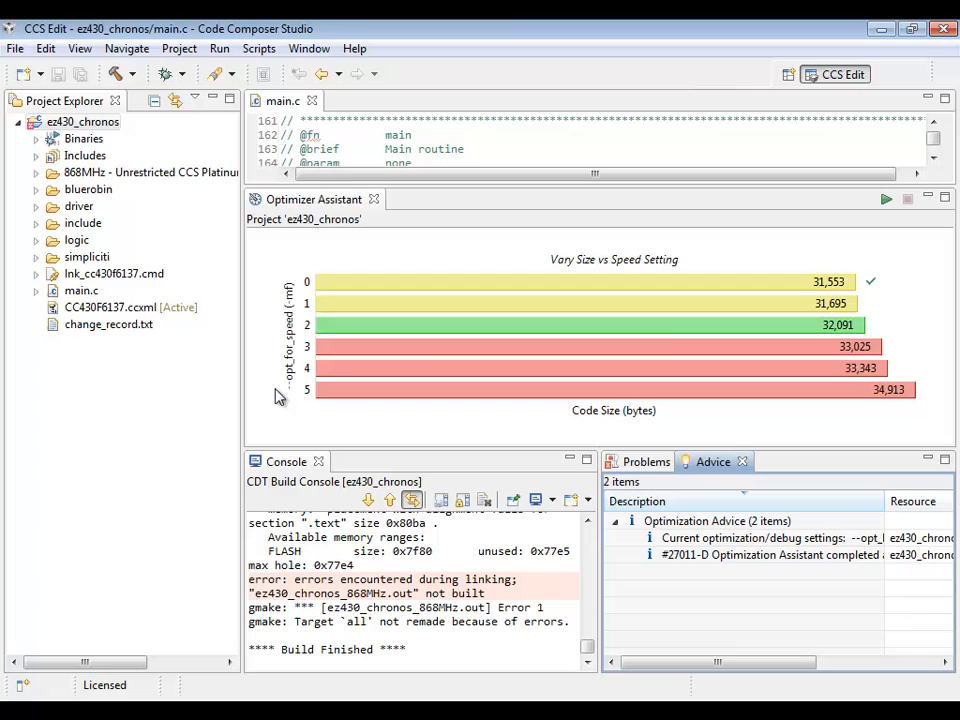
mouse_move(876, 413)
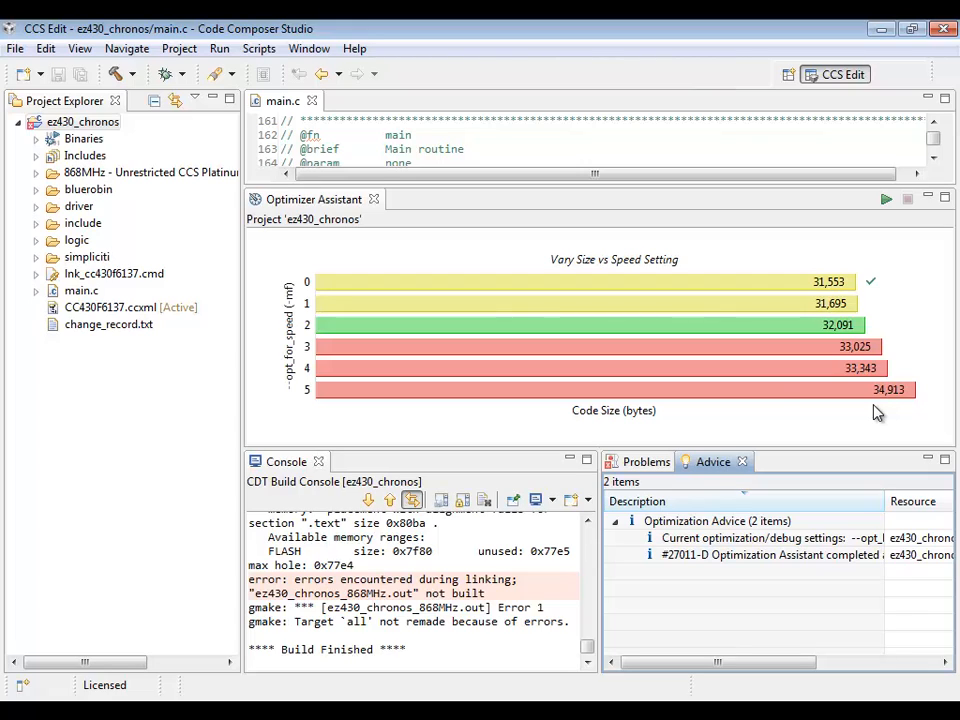
mouse_move(705, 330)
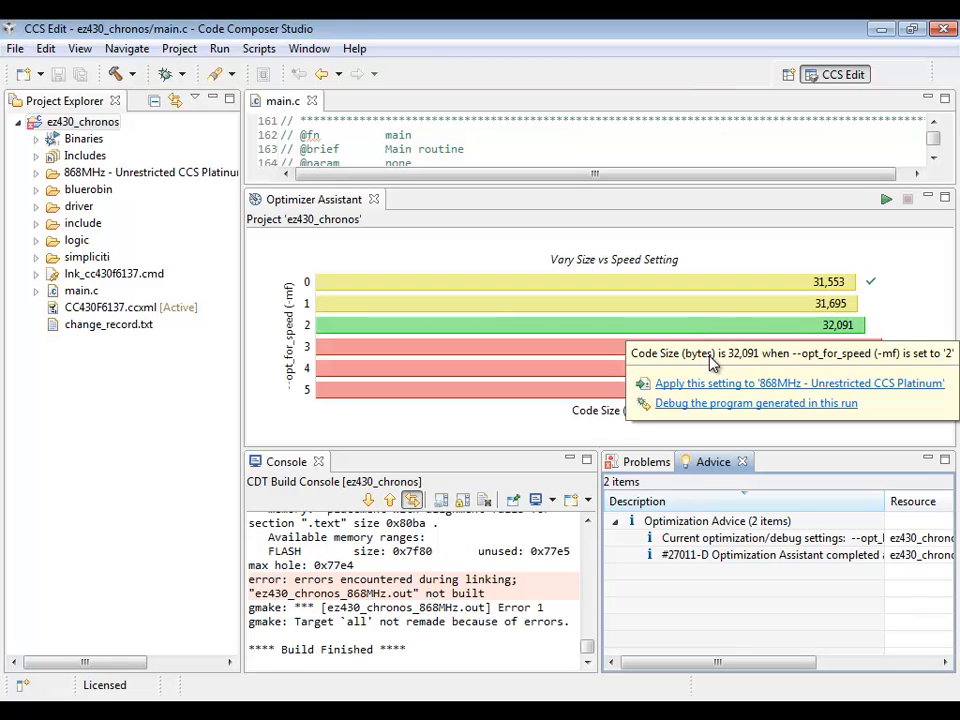
mouse_move(720, 393)
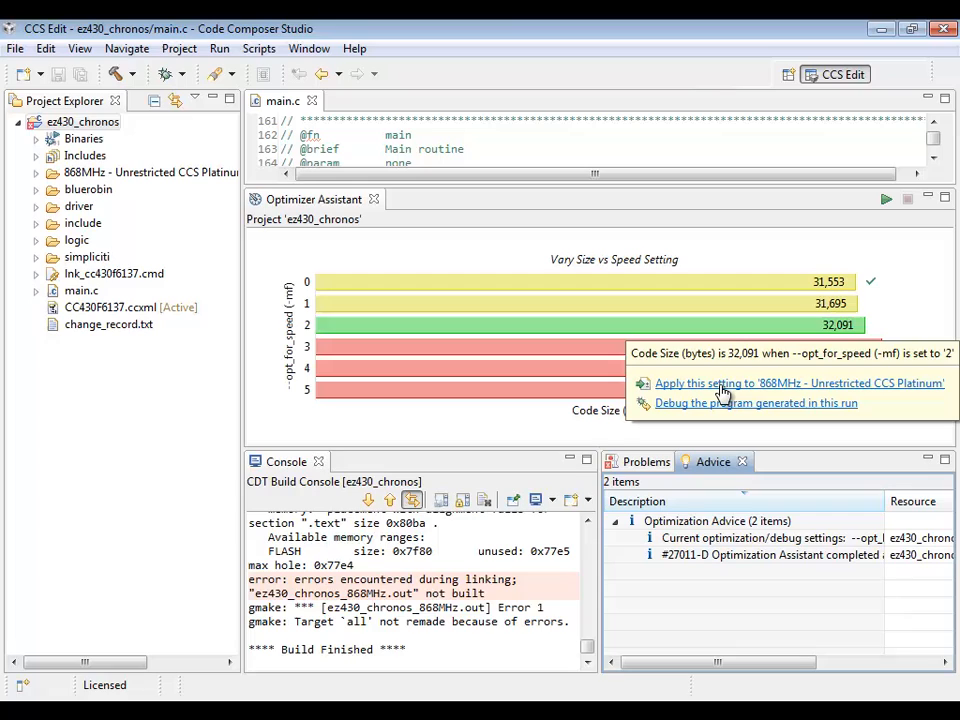
mouse_move(695, 324)
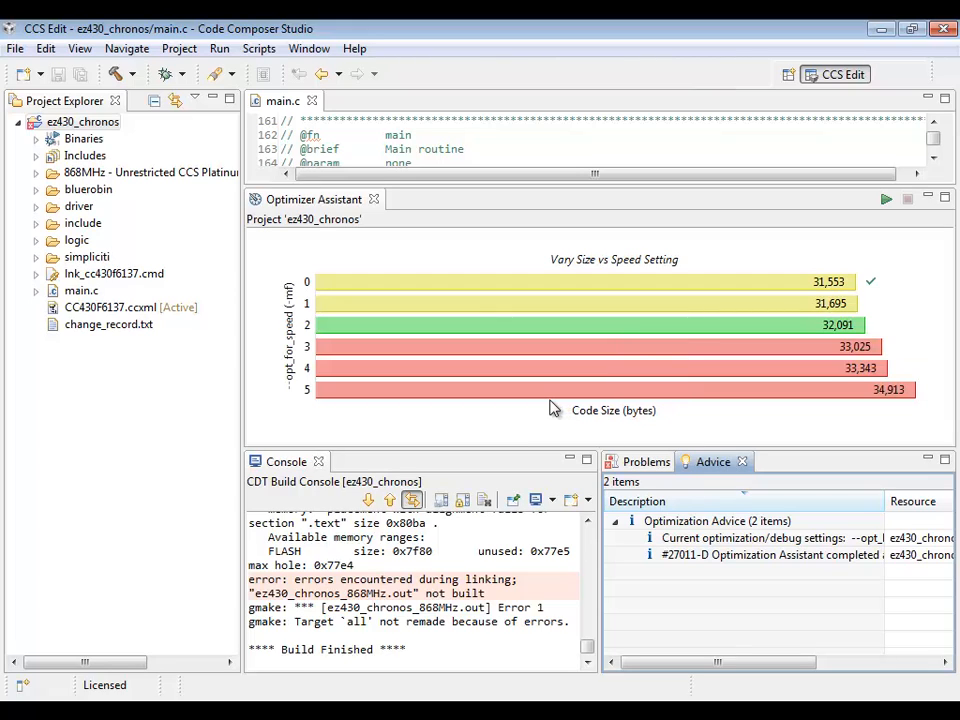
mouse_move(608, 375)
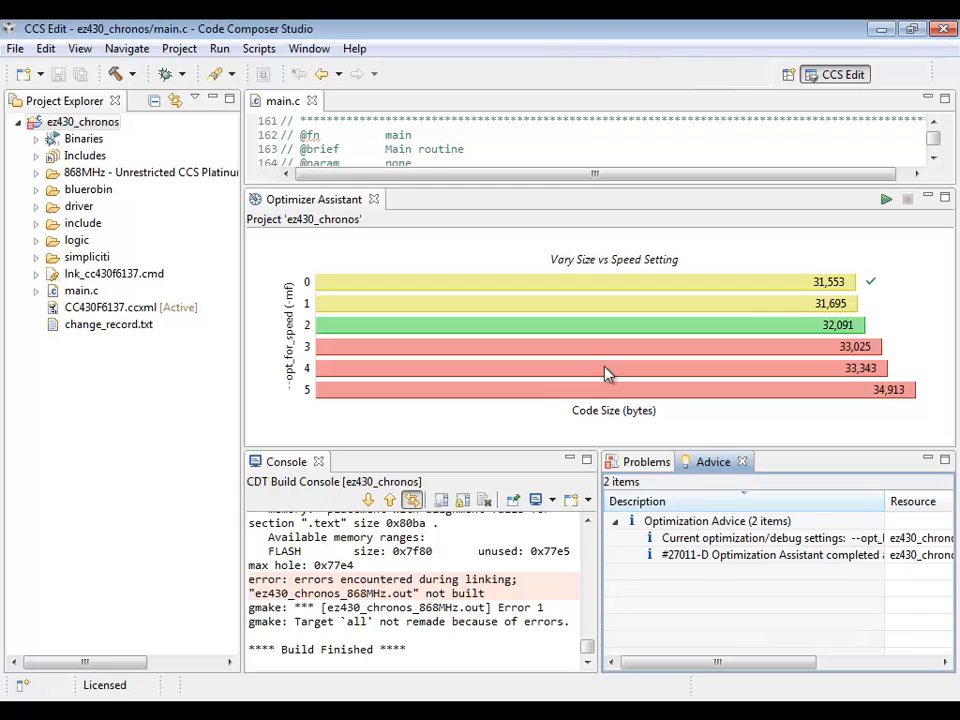
mouse_move(703, 420)
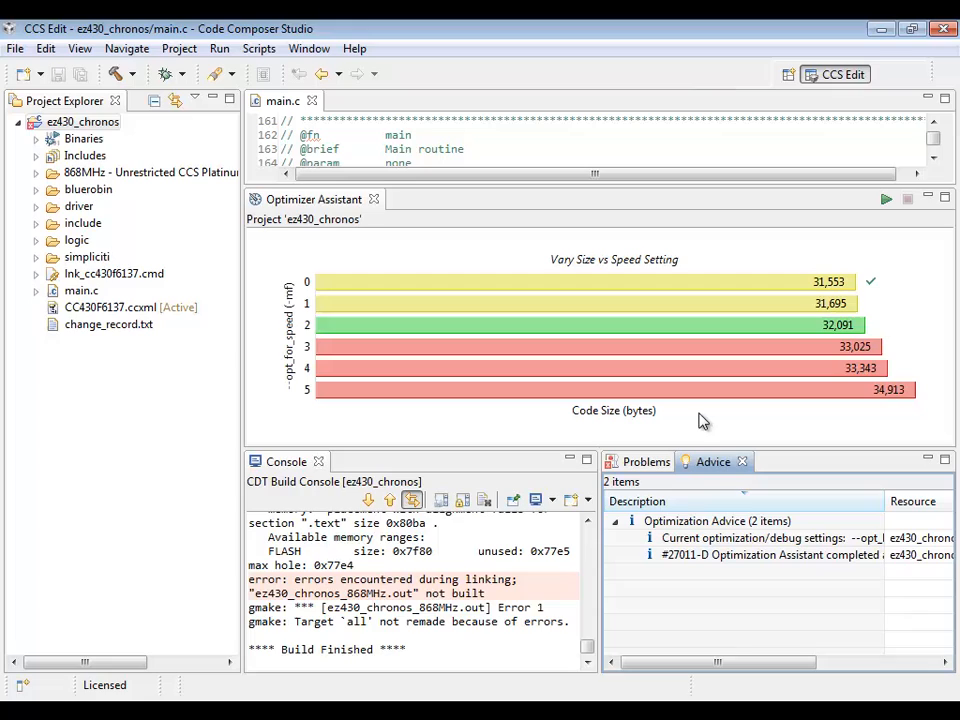
mouse_move(920, 280)
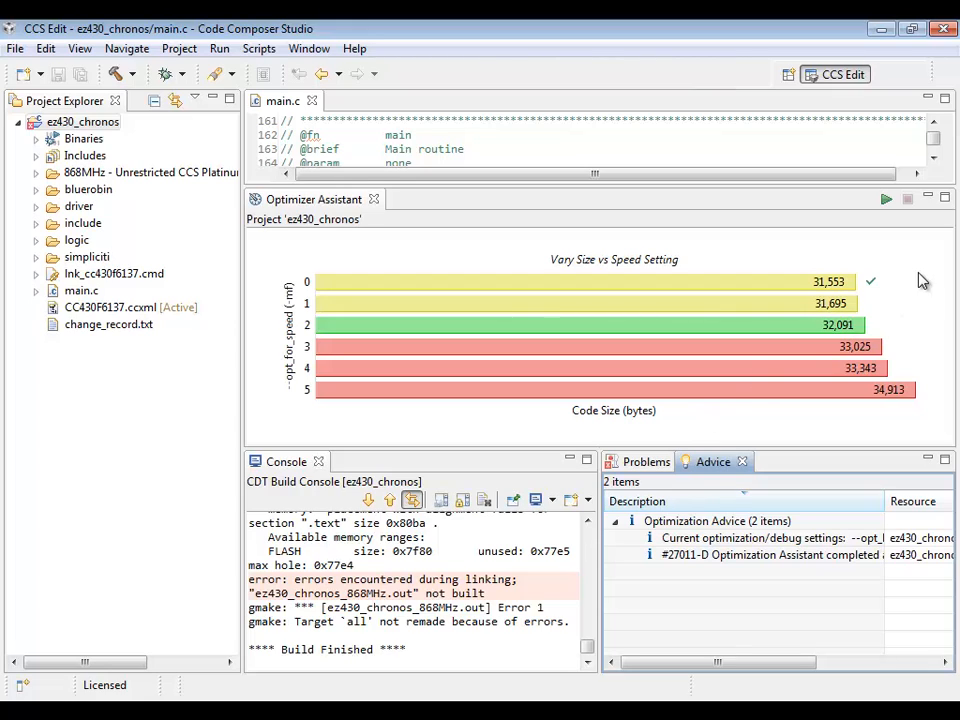
mouse_move(887, 223)
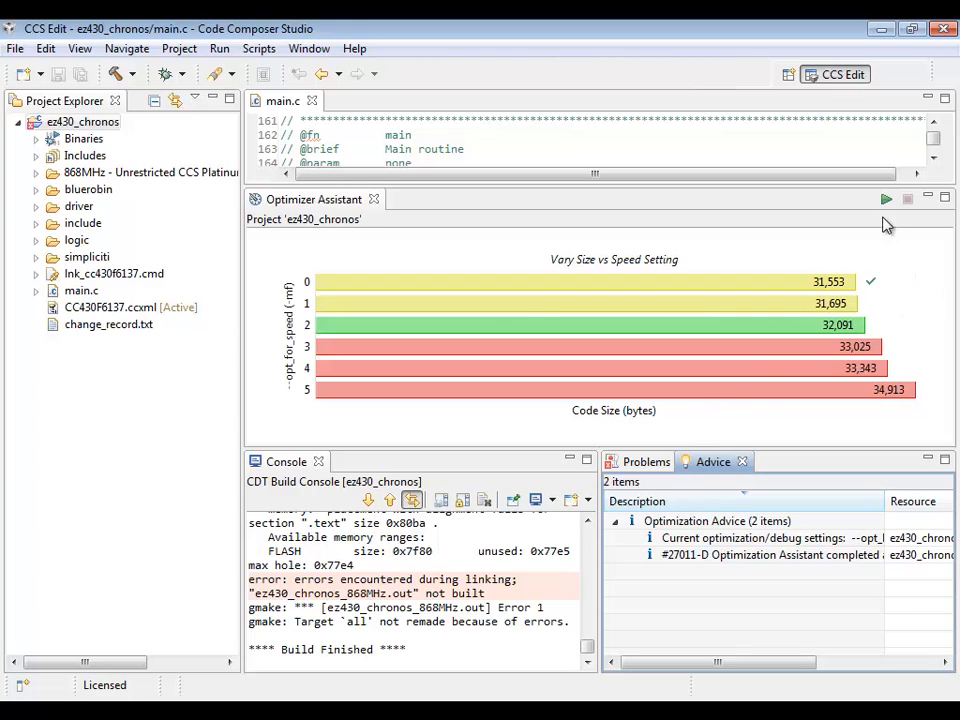
mouse_move(884, 200)
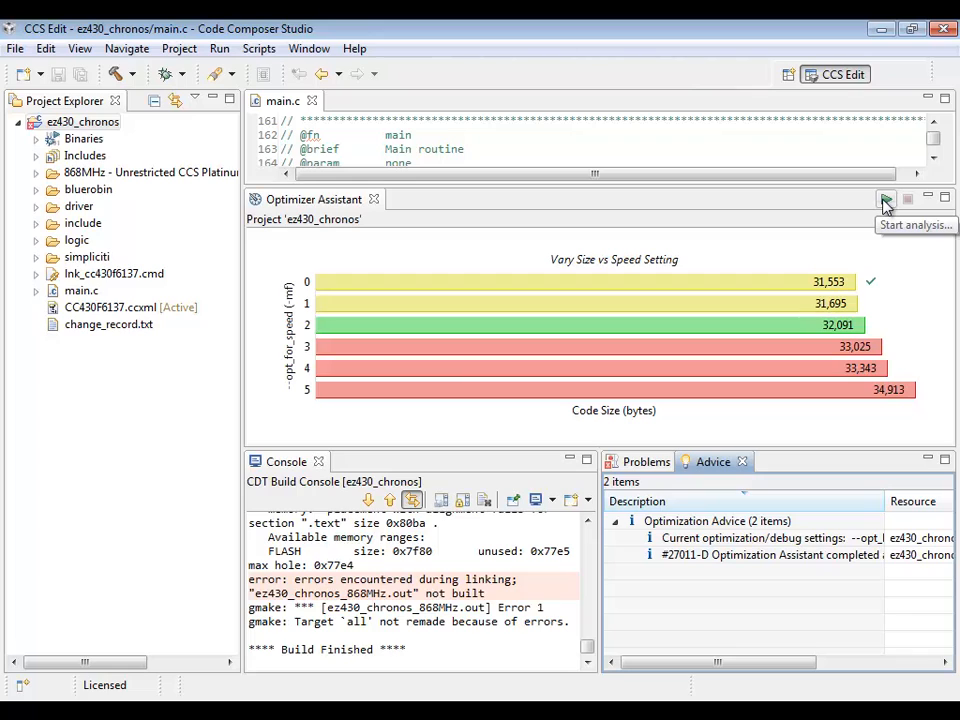
Step: Run a new analysis varying 'Optimization level (--opt_level, -O)' for ez430_chronos
left_click(885, 199)
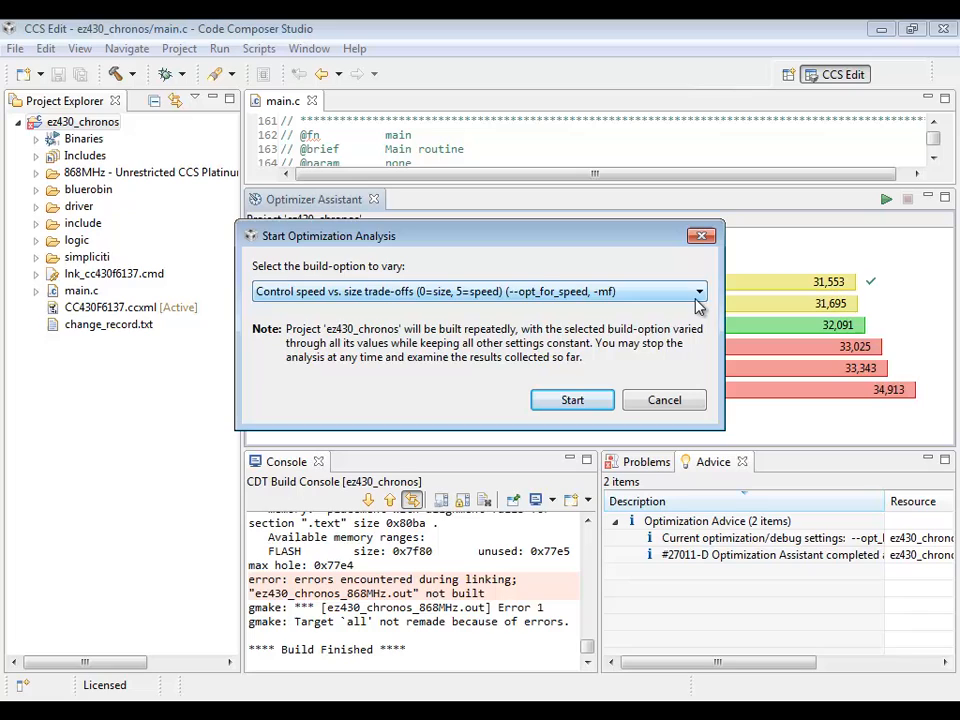
left_click(698, 291)
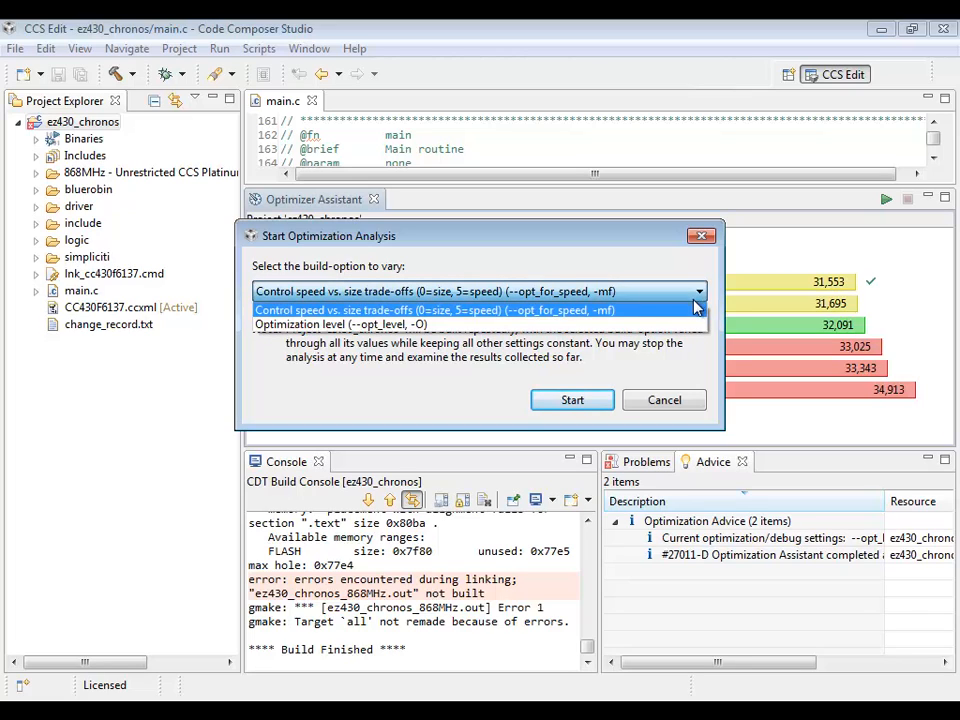
left_click(345, 324)
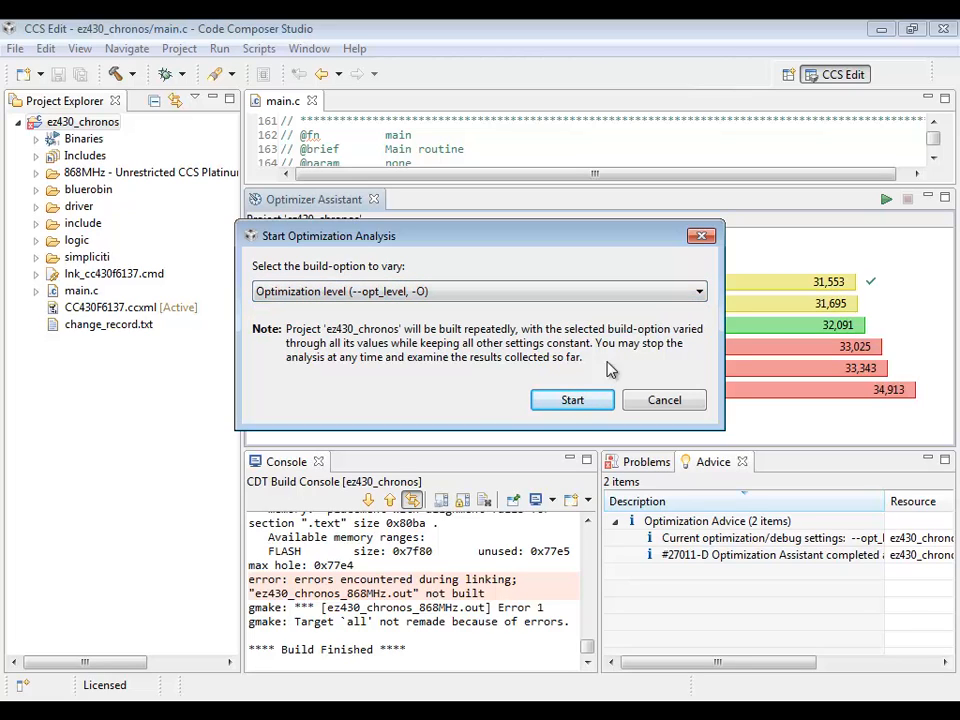
left_click(572, 400)
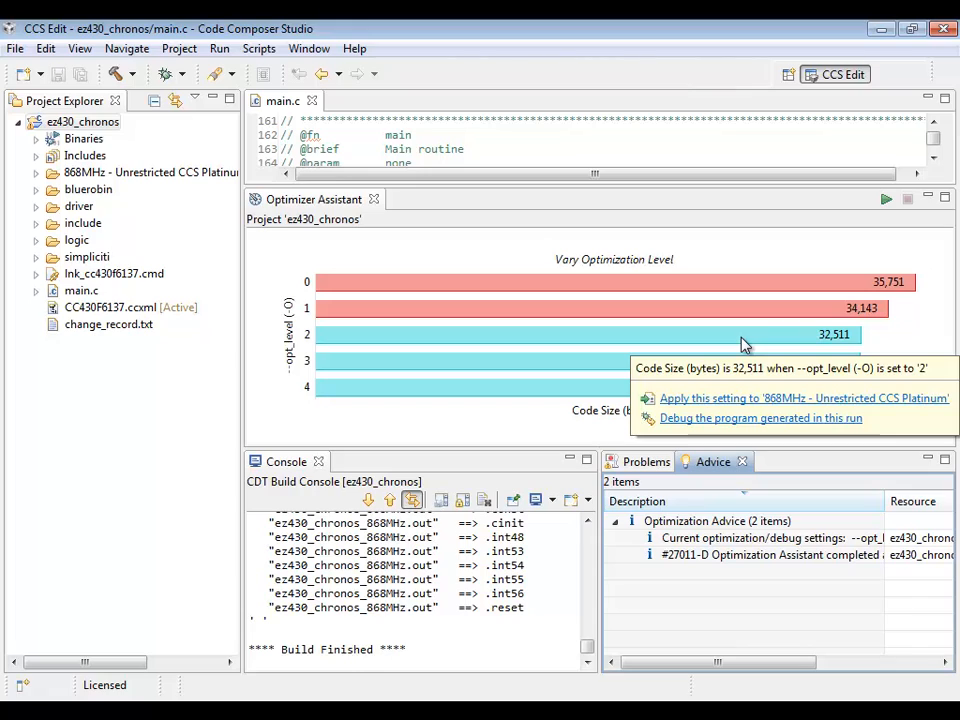
mouse_move(738, 408)
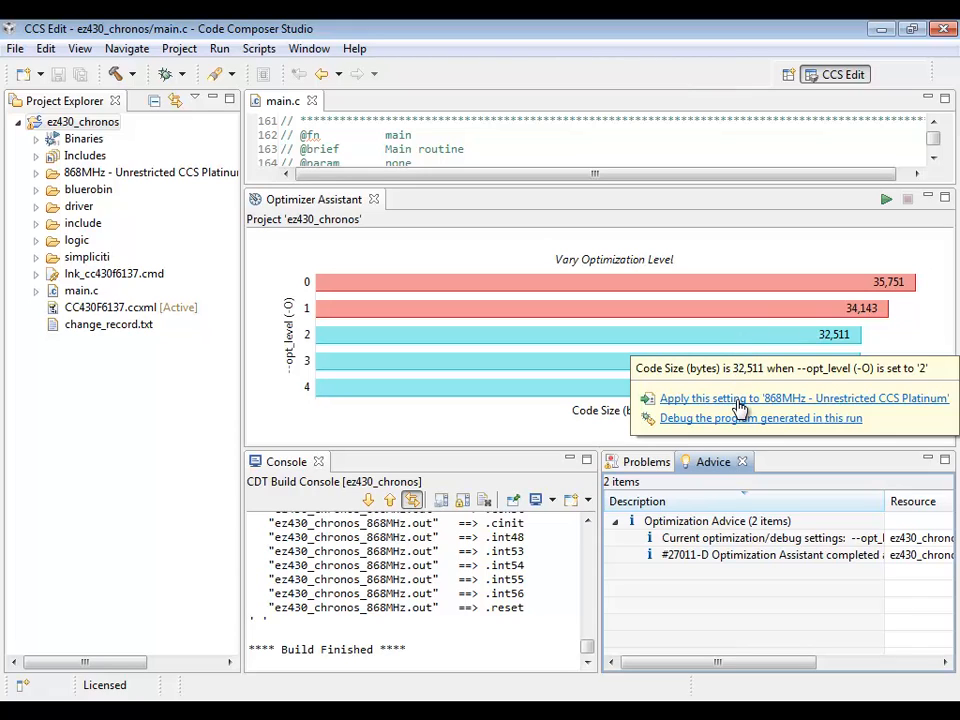